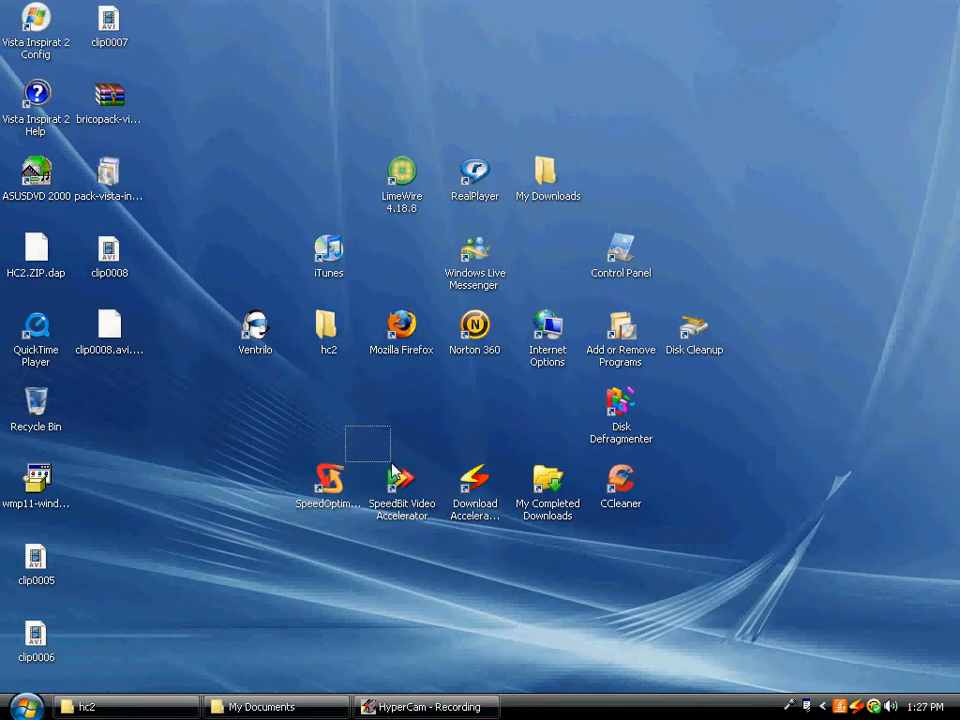
Step: Launch Mozilla Firefox from its desktop shortcut
click(400, 480)
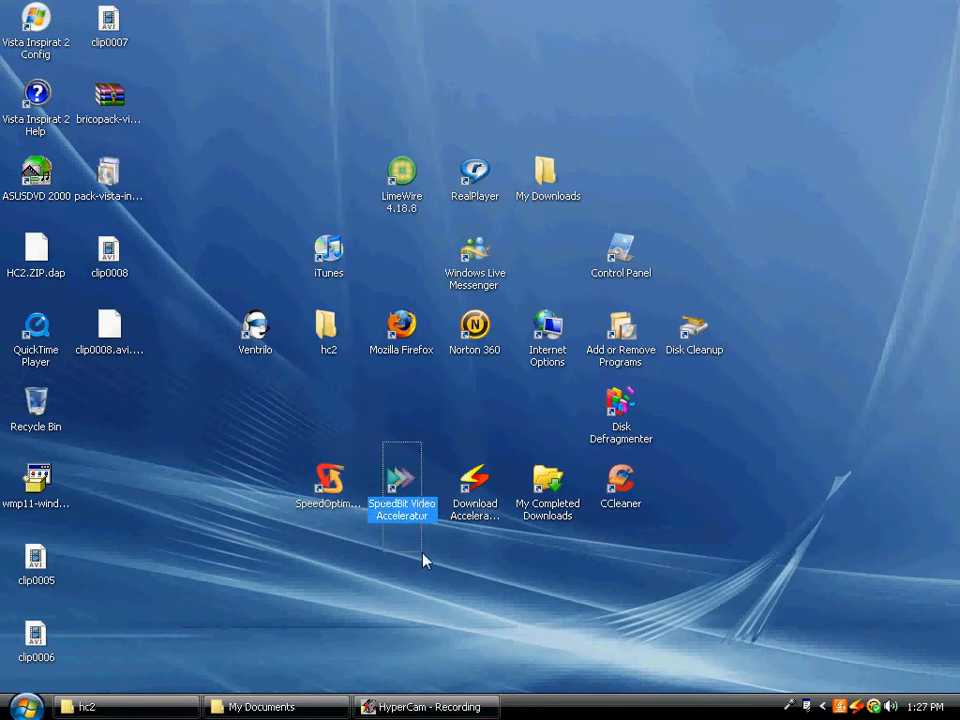
mouse_move(416, 486)
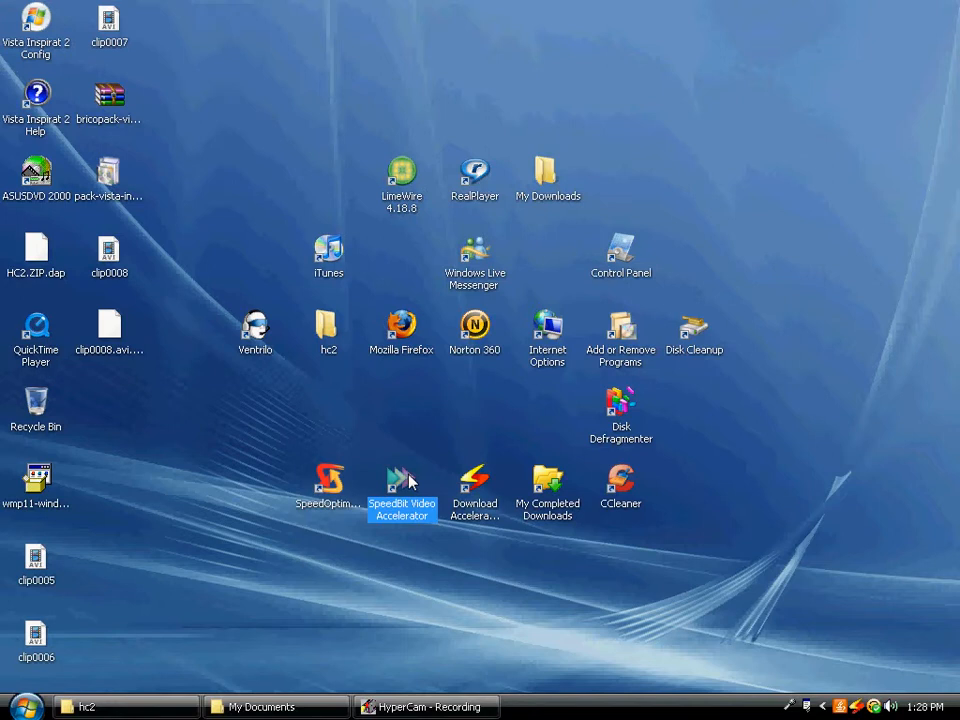
mouse_move(400, 330)
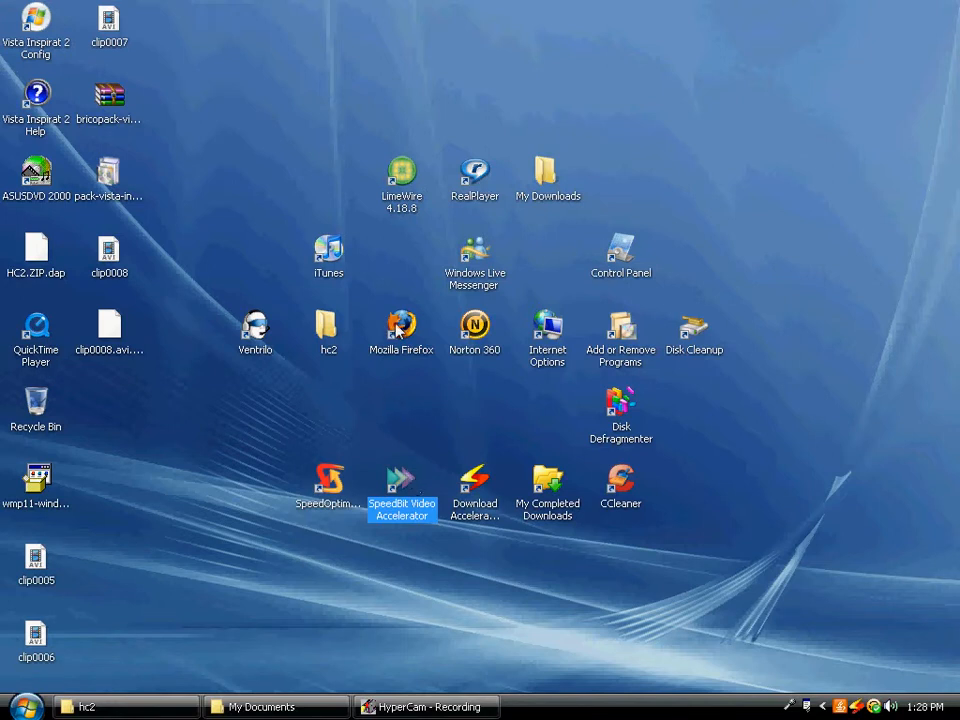
click(400, 328)
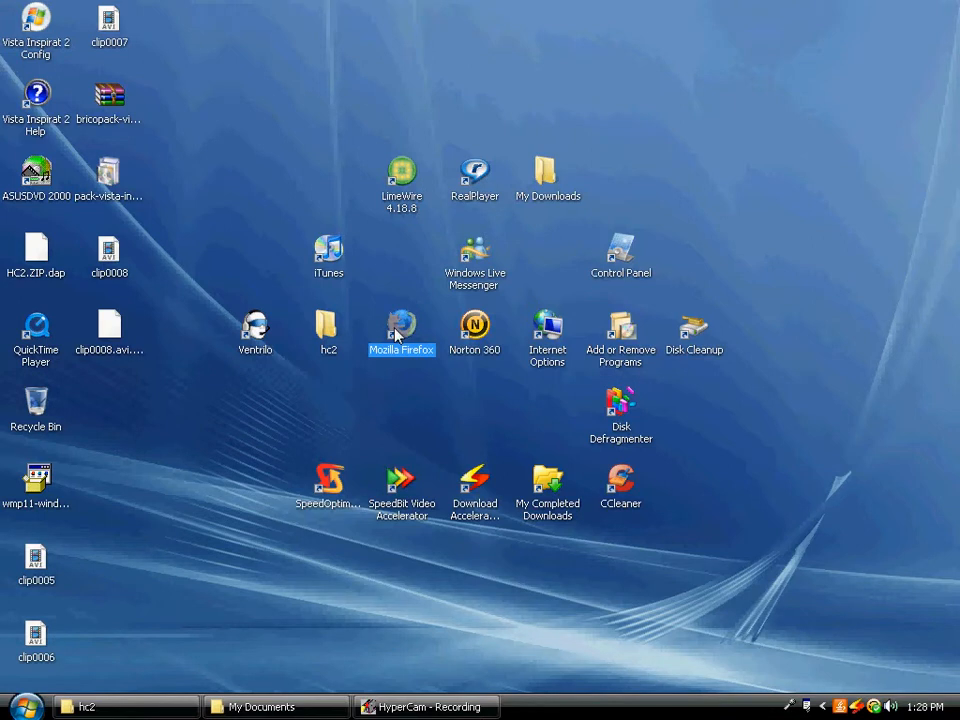
double_click(400, 328)
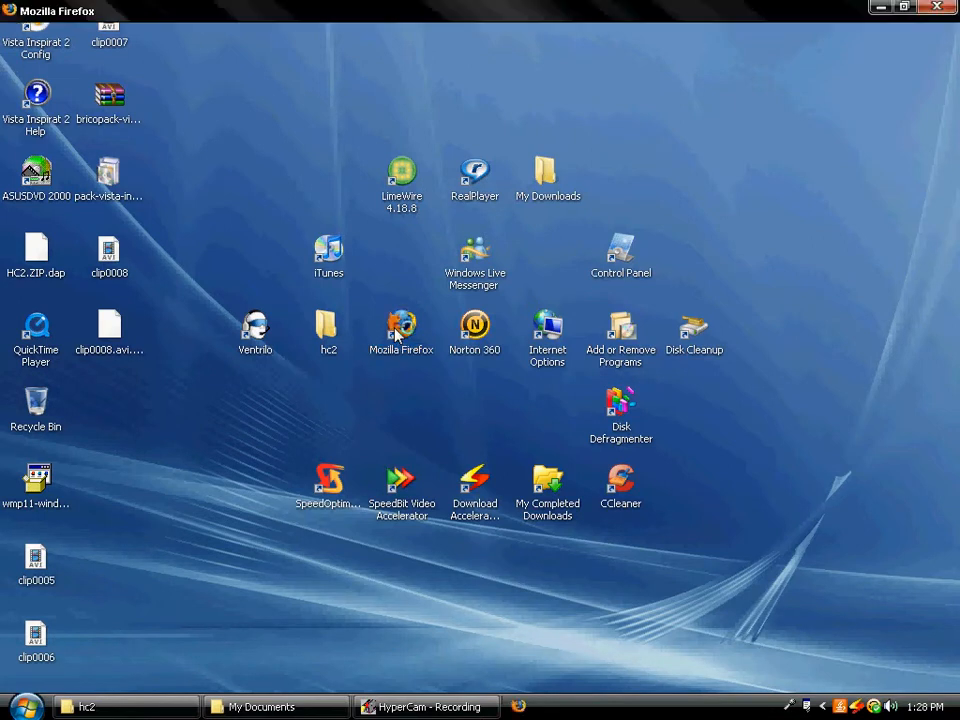
double_click(400, 330)
text(www.Speedbit.com)
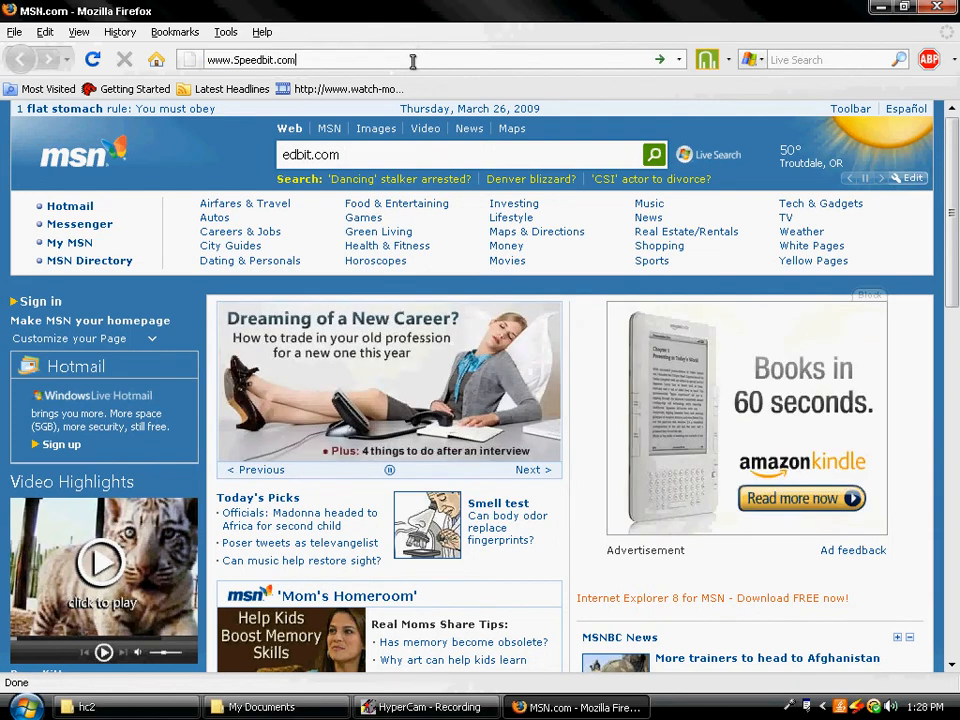
mouse_move(460, 88)
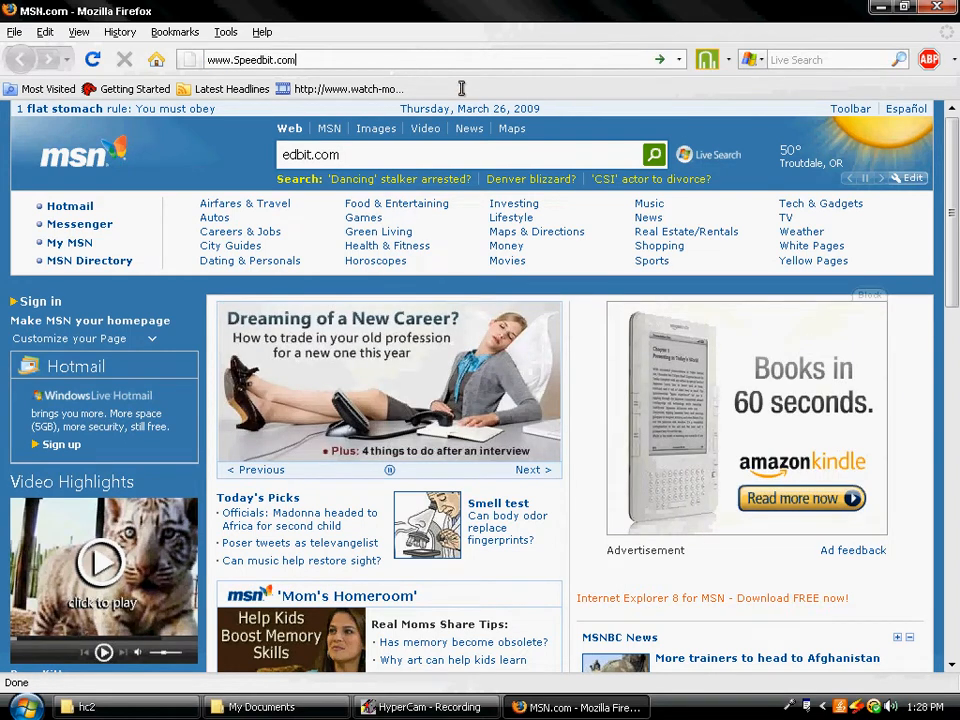
mouse_move(464, 90)
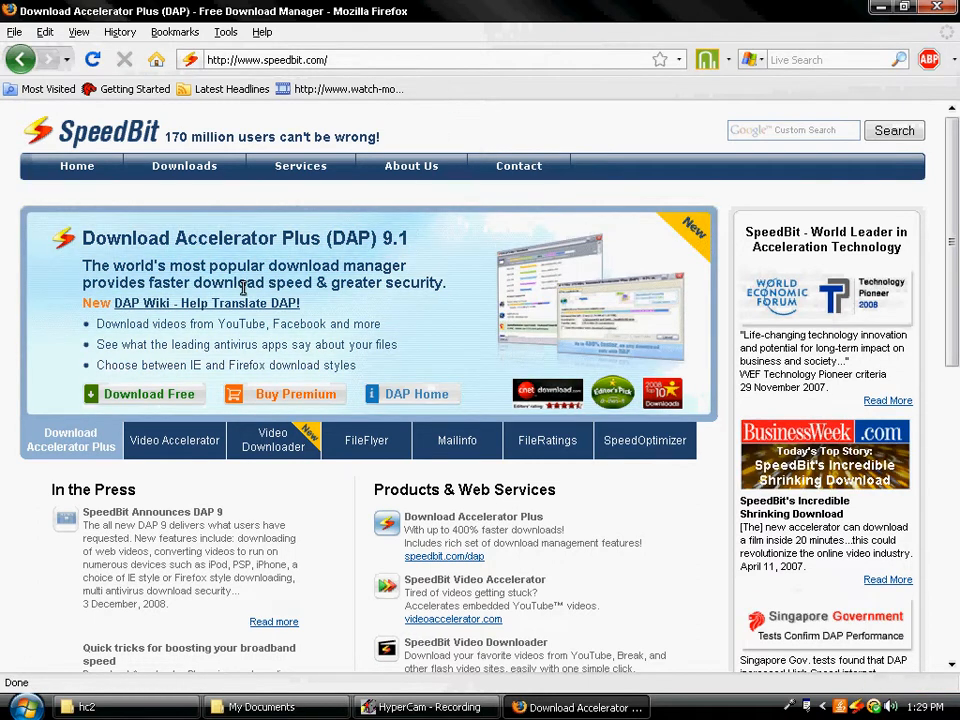
Step: Follow the videoaccelerator.com link under Products & Web Services, then close Firefox
scroll(down, 3)
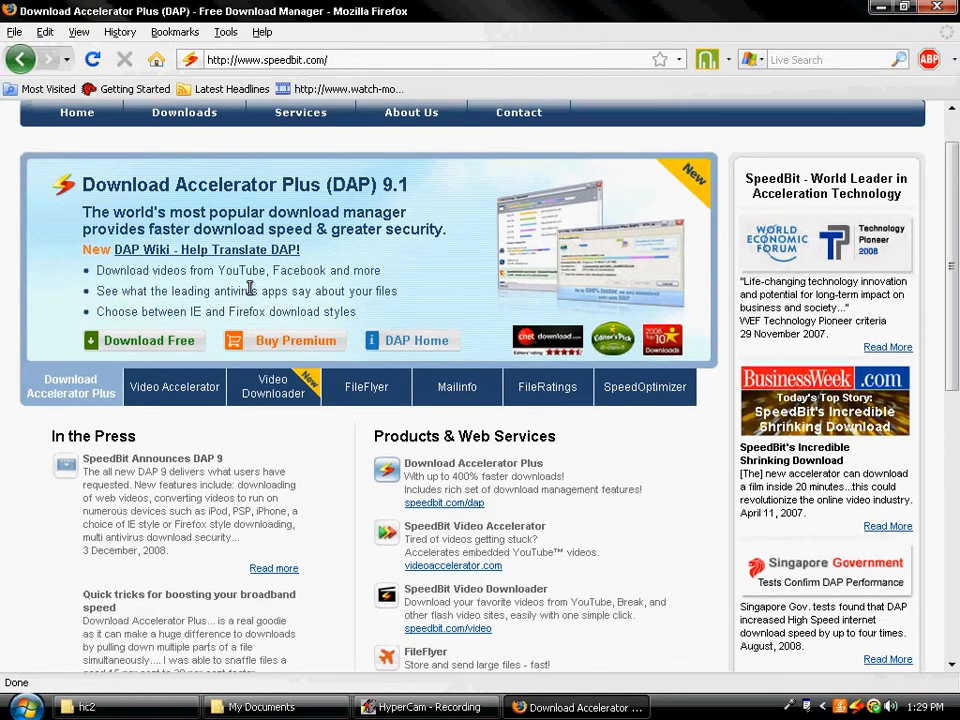
scroll(down, 3)
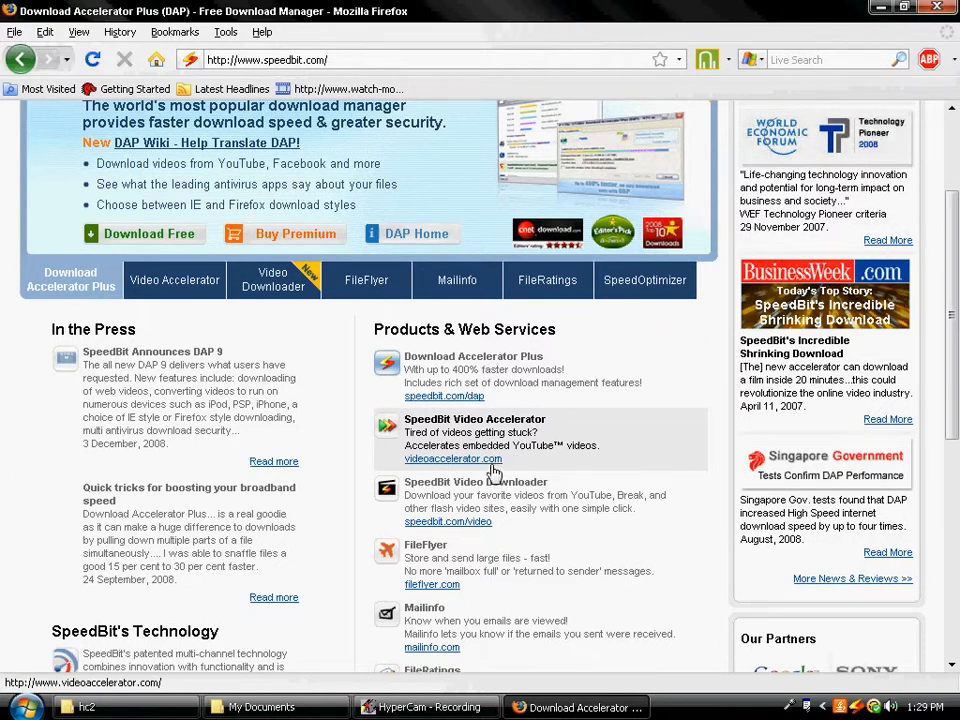
mouse_move(496, 474)
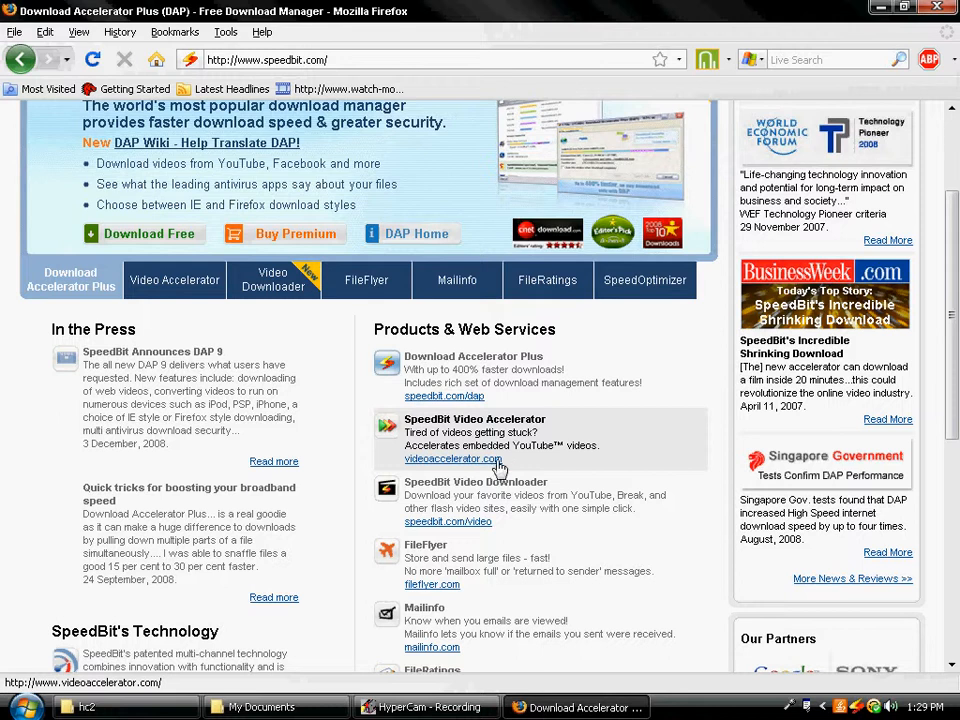
click(452, 458)
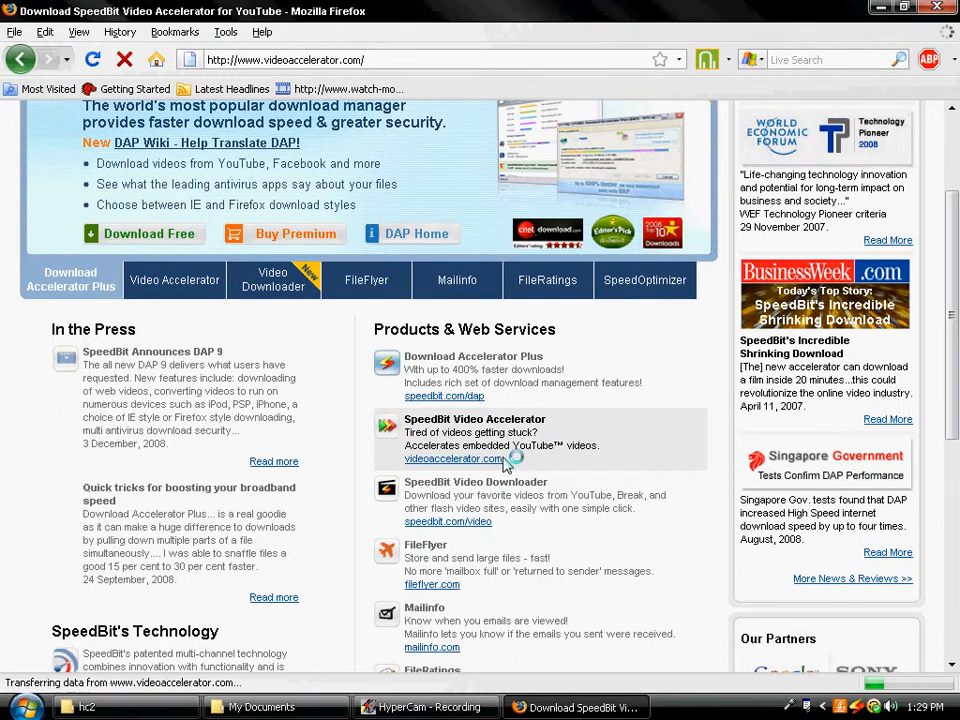
click(454, 458)
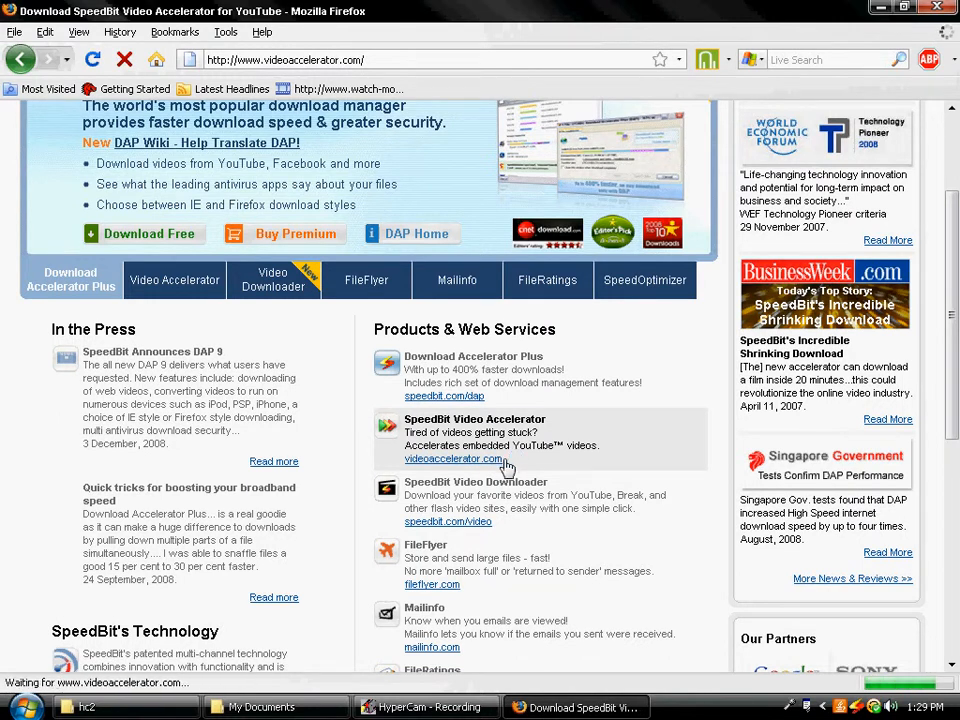
click(454, 458)
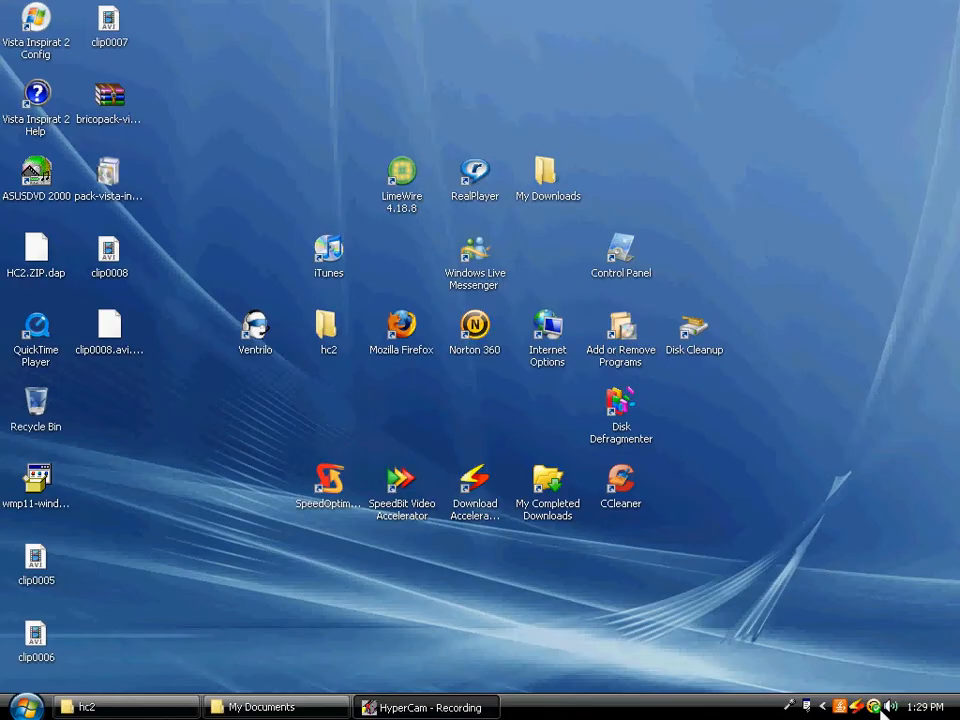
click(400, 480)
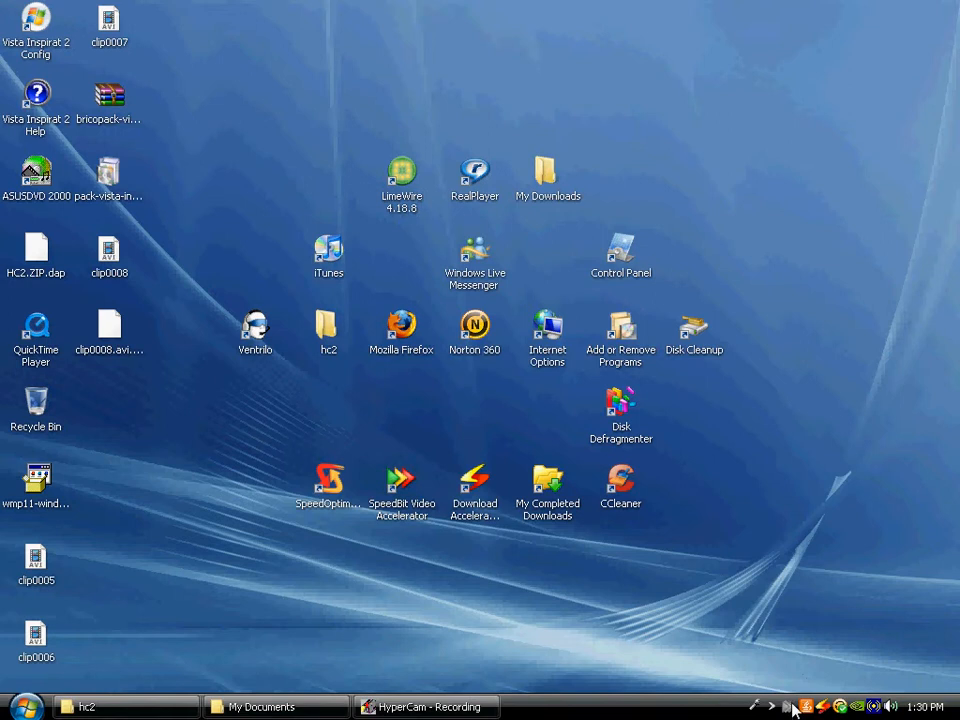
mouse_move(476, 700)
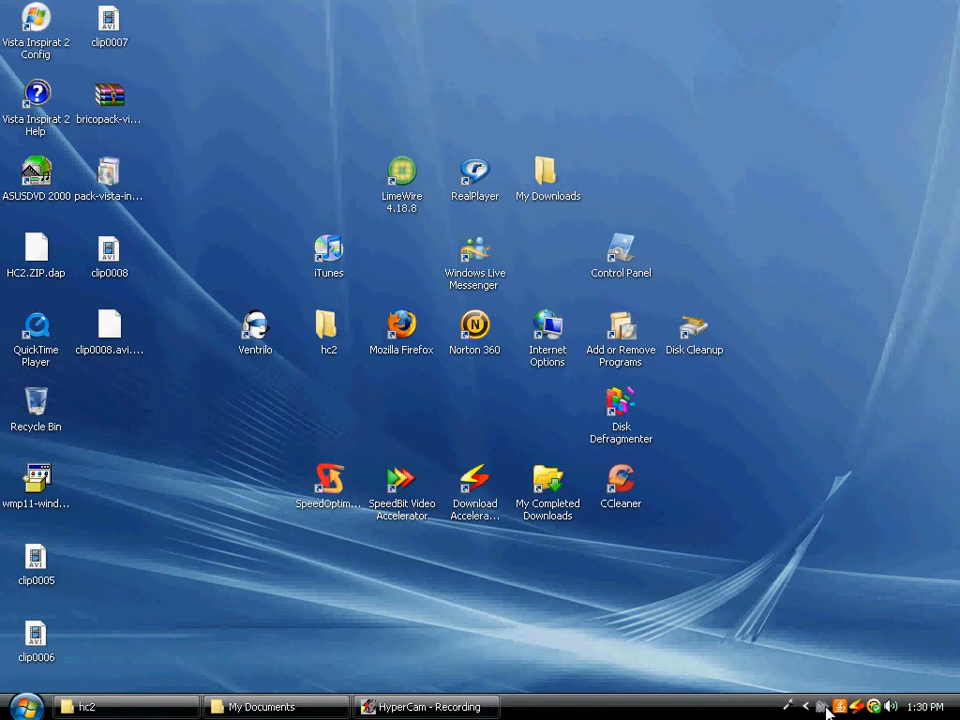
mouse_move(748, 556)
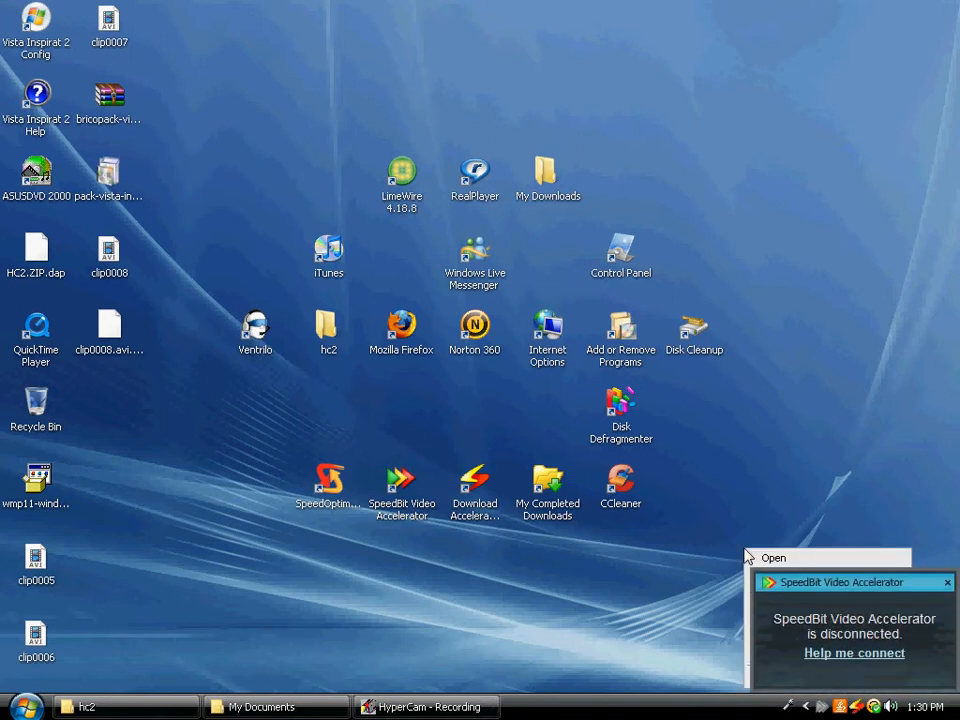
mouse_move(920, 604)
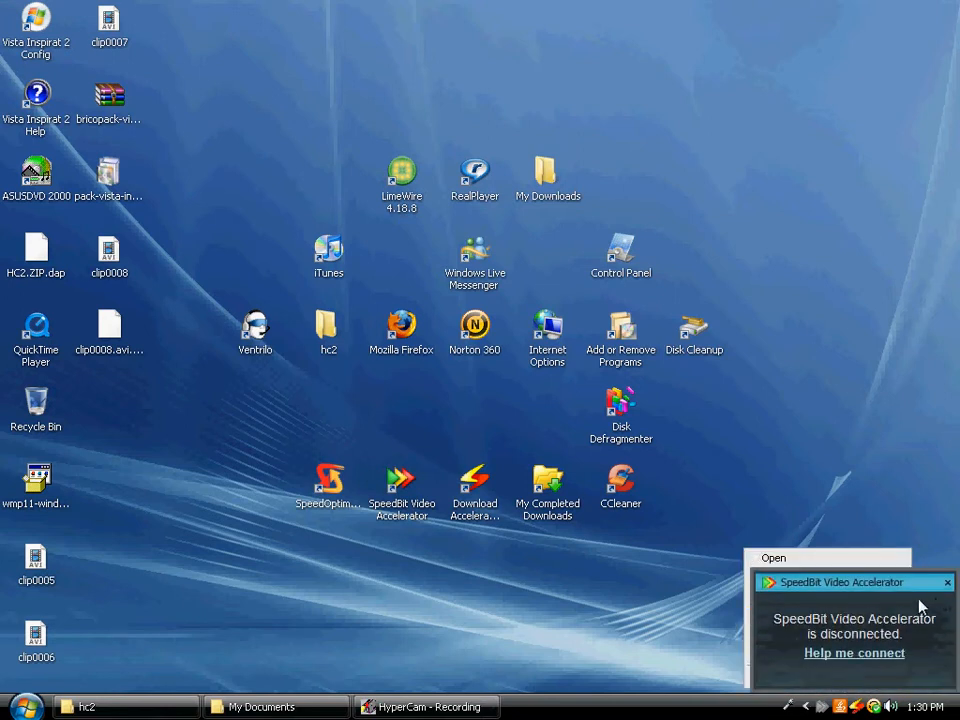
Step: Dismiss the 'is disconnected' balloon and bring up the accelerator's tray menu
click(946, 582)
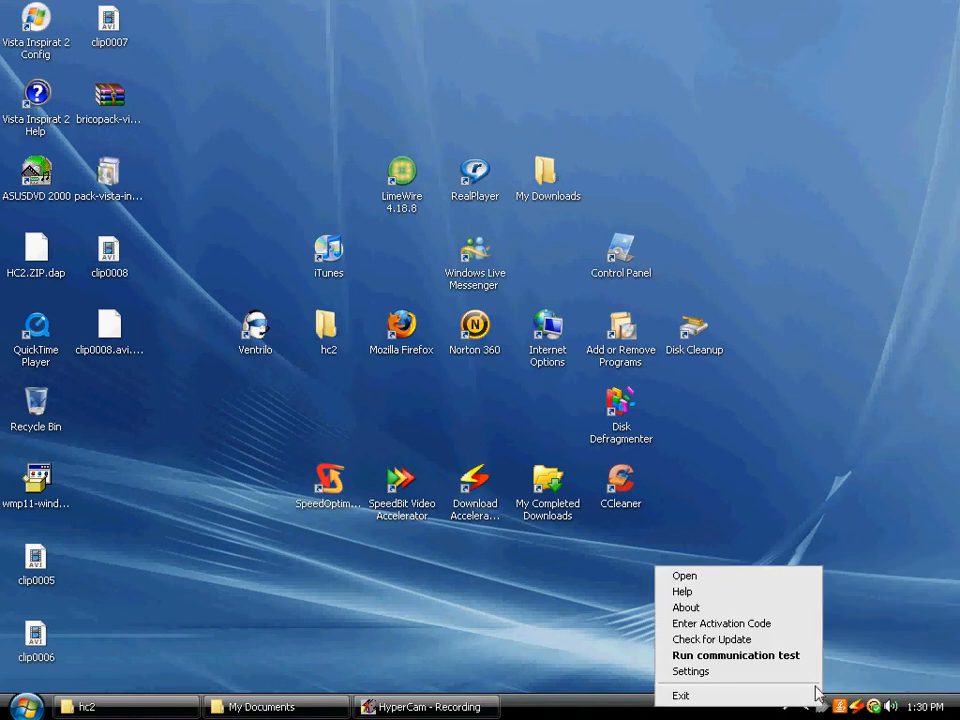
mouse_move(712, 640)
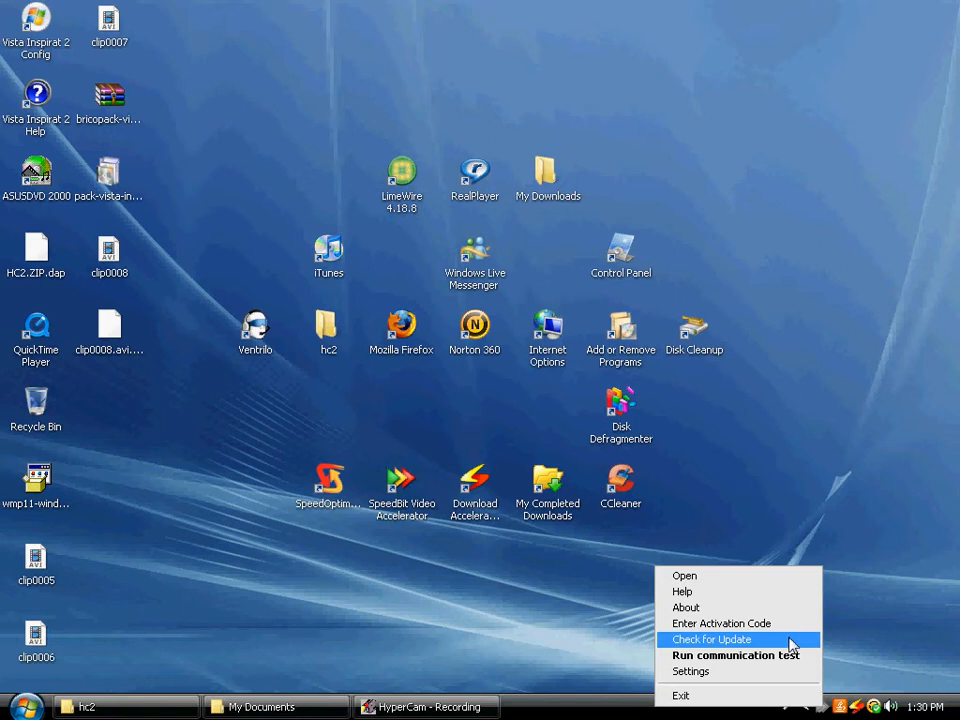
Step: Choose Settings from the tray menu to show the General Settings checkboxes
click(688, 672)
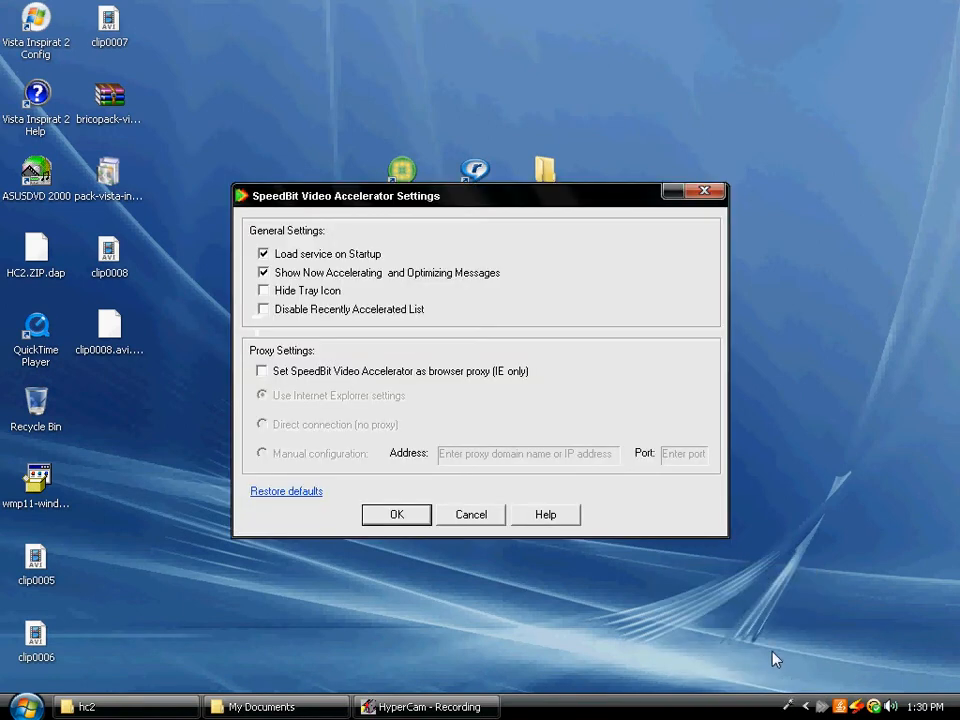
mouse_move(312, 464)
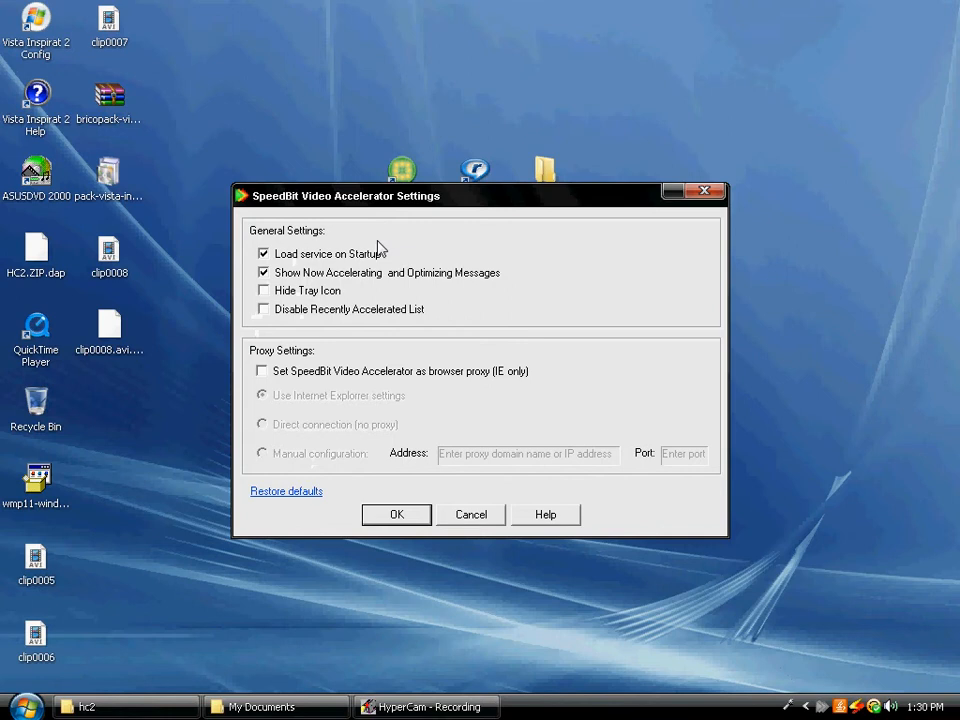
mouse_move(382, 284)
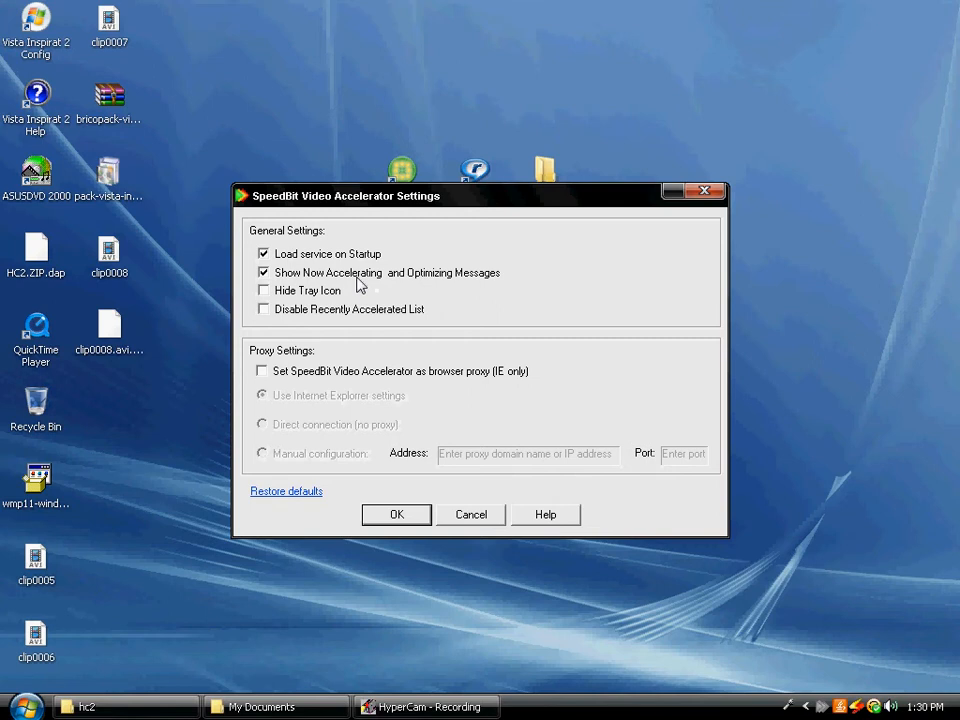
mouse_move(304, 308)
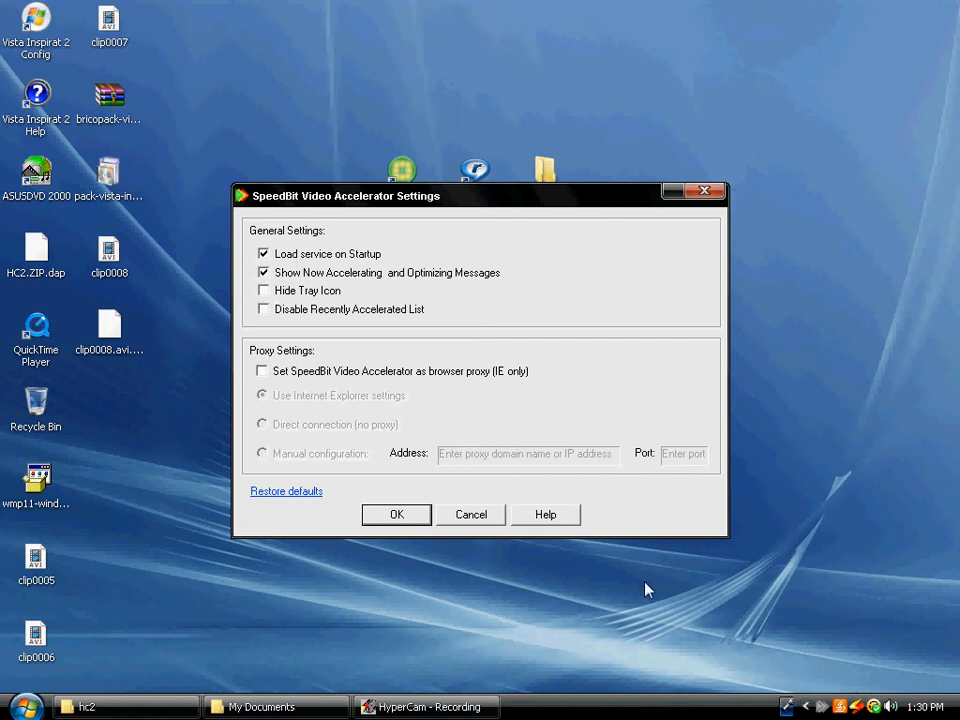
mouse_move(544, 356)
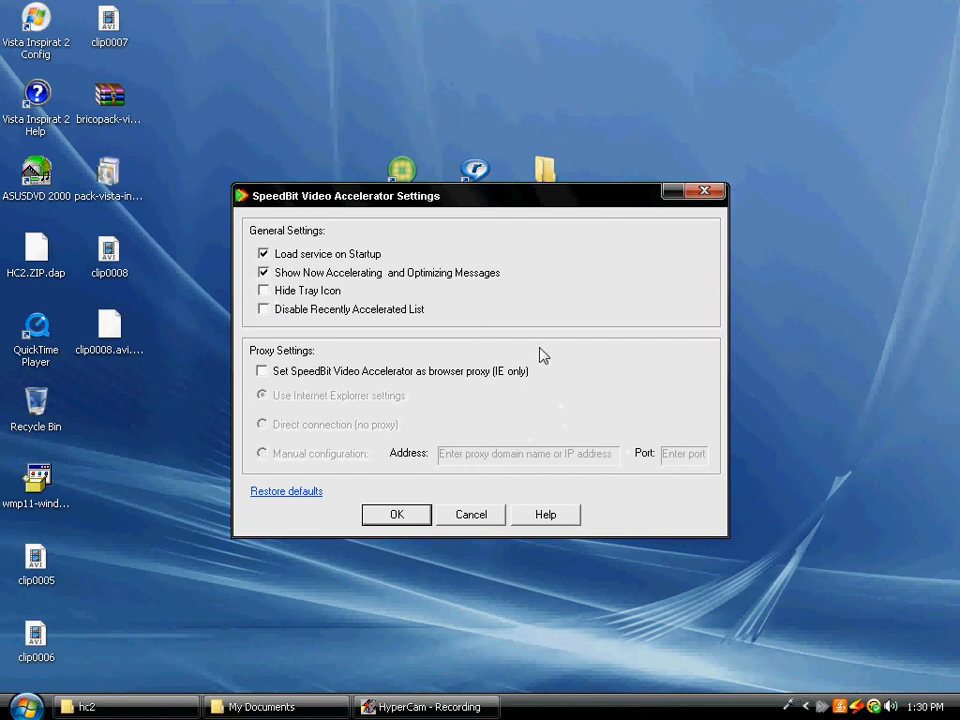
mouse_move(556, 354)
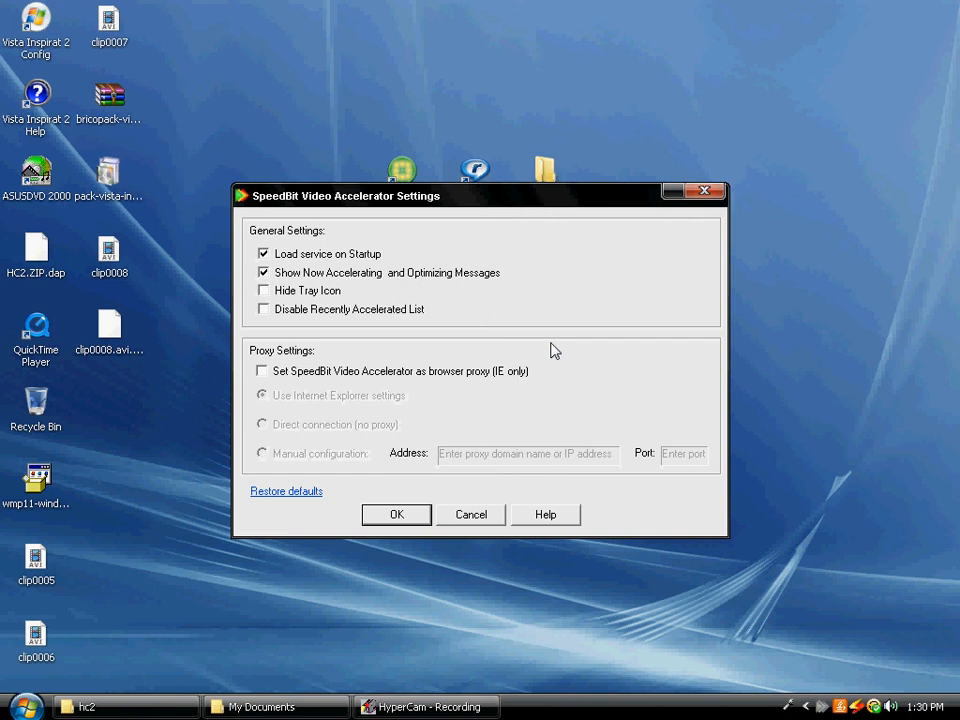
Step: Confirm the Settings dialog with OK, returning to the Vista desktop
click(396, 514)
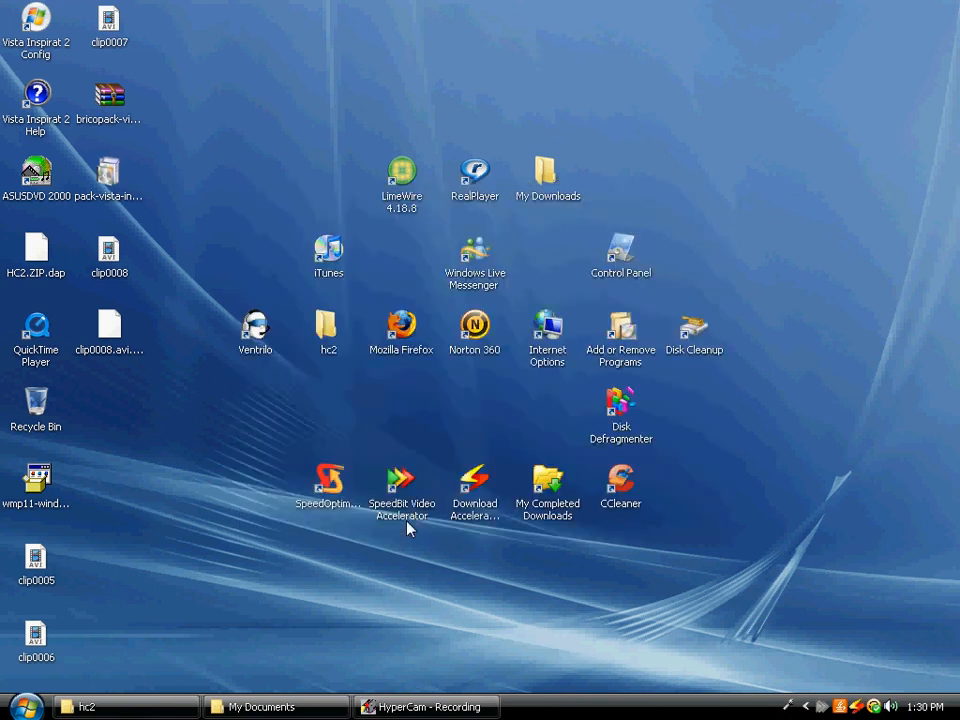
mouse_move(418, 530)
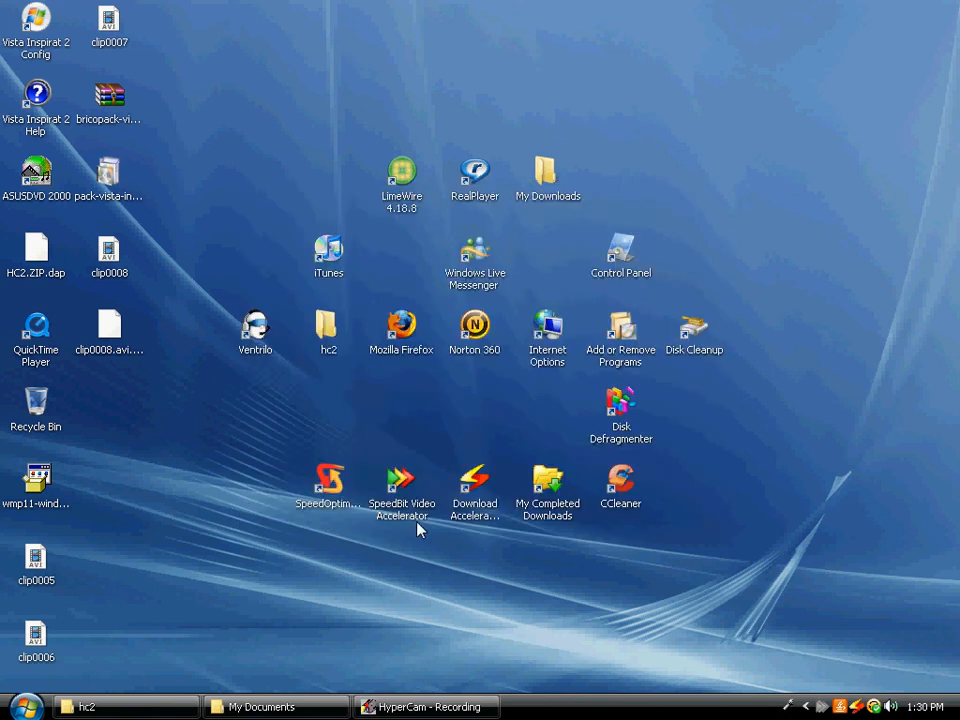